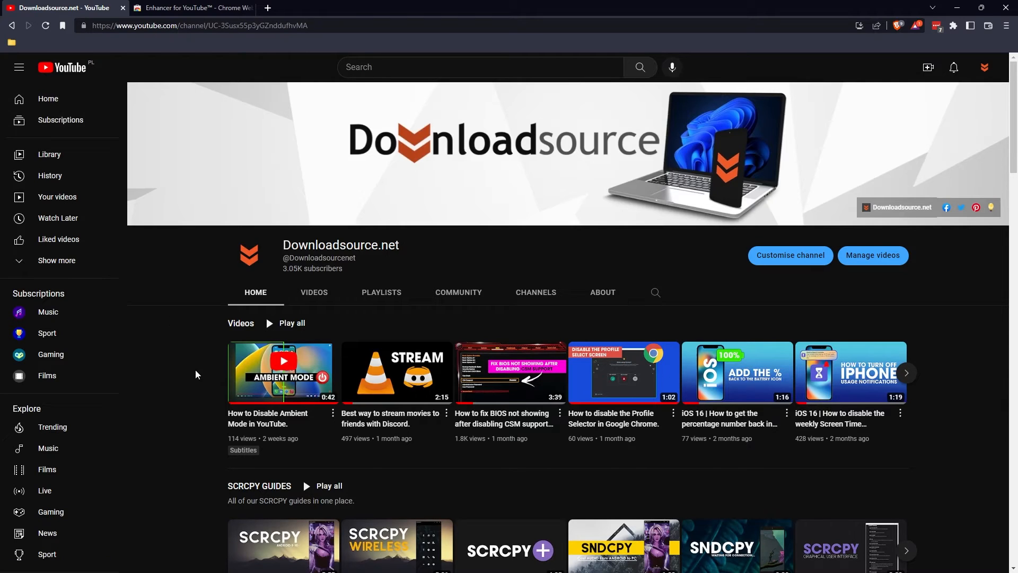
mouse_move(208, 46)
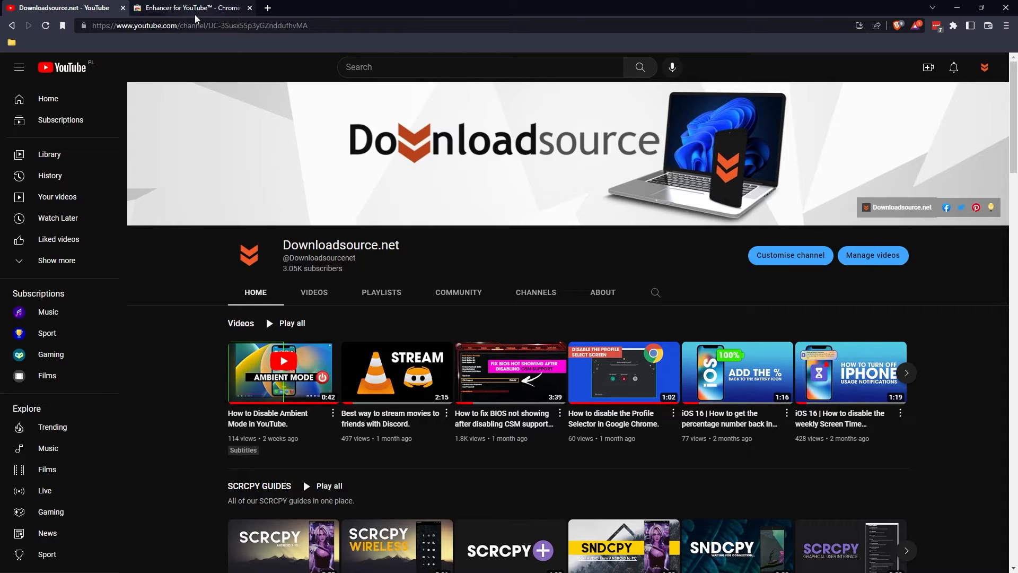
mouse_move(192, 8)
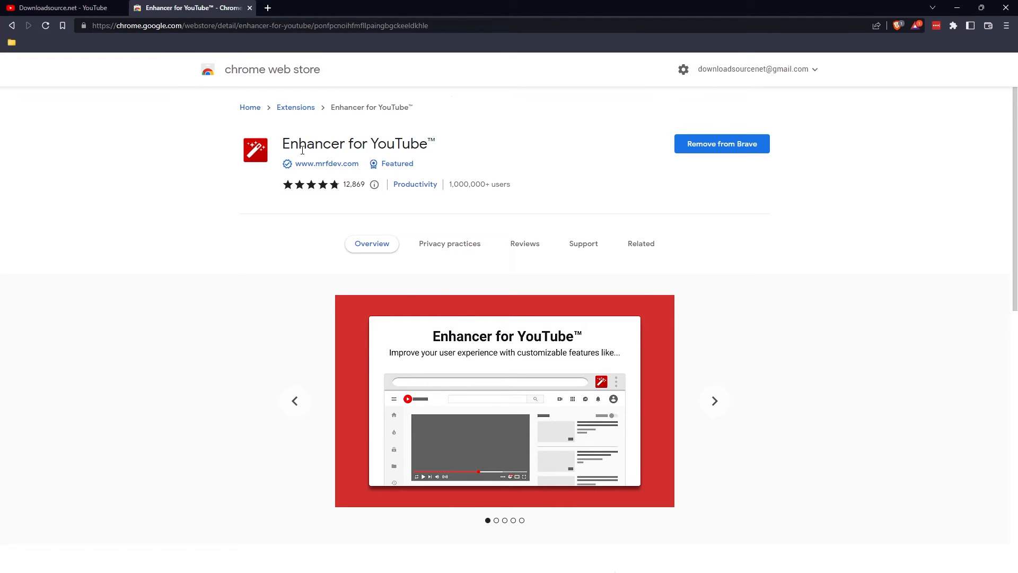
mouse_move(768, 182)
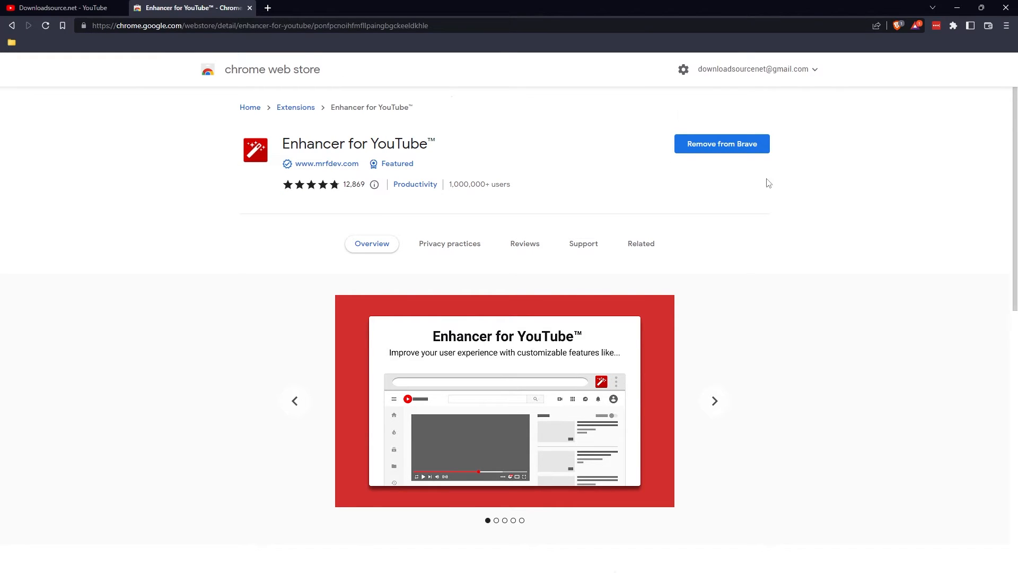
mouse_move(665, 154)
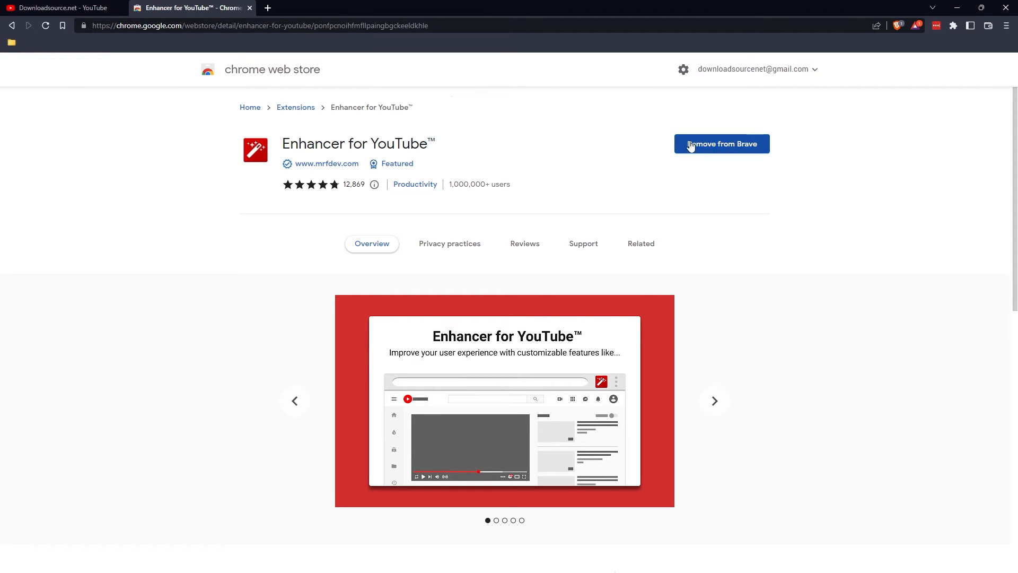
Return from the store listing showing 'Remove from Brave' to the YouTube channel page
left_click(61, 7)
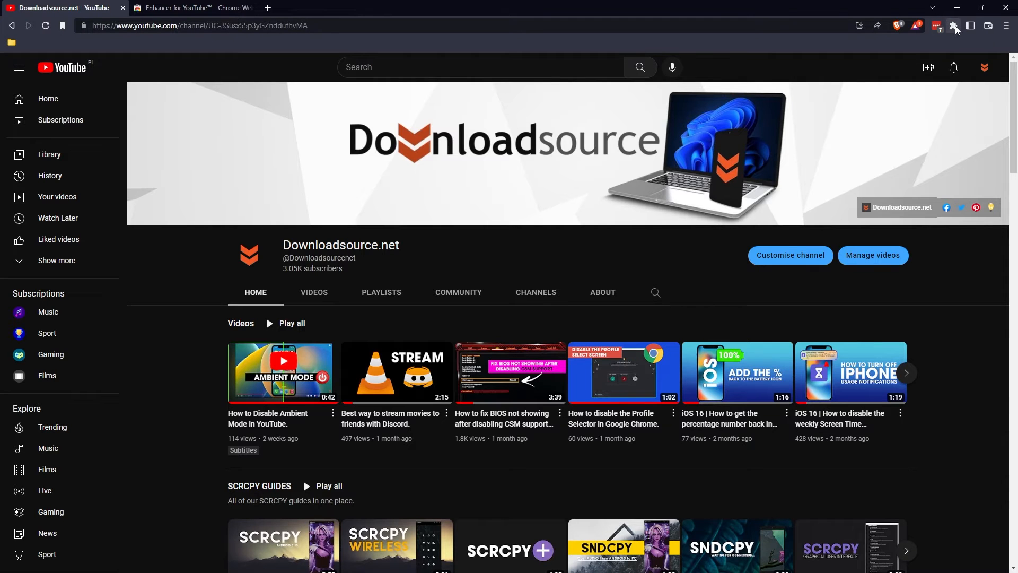
Show the toolbar extensions list with Enhancer for YouTube having access to this site
left_click(938, 26)
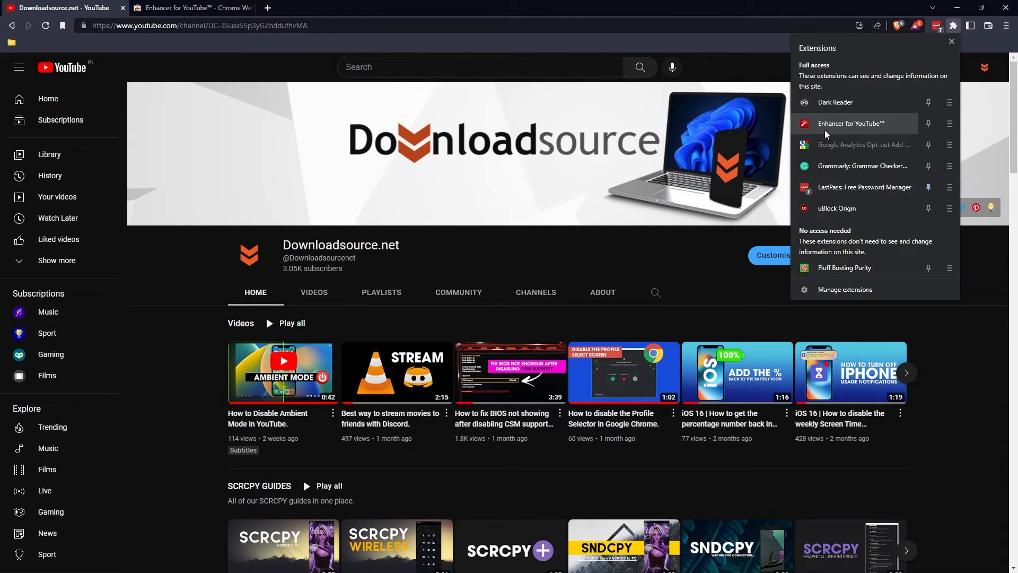
left_click(951, 41)
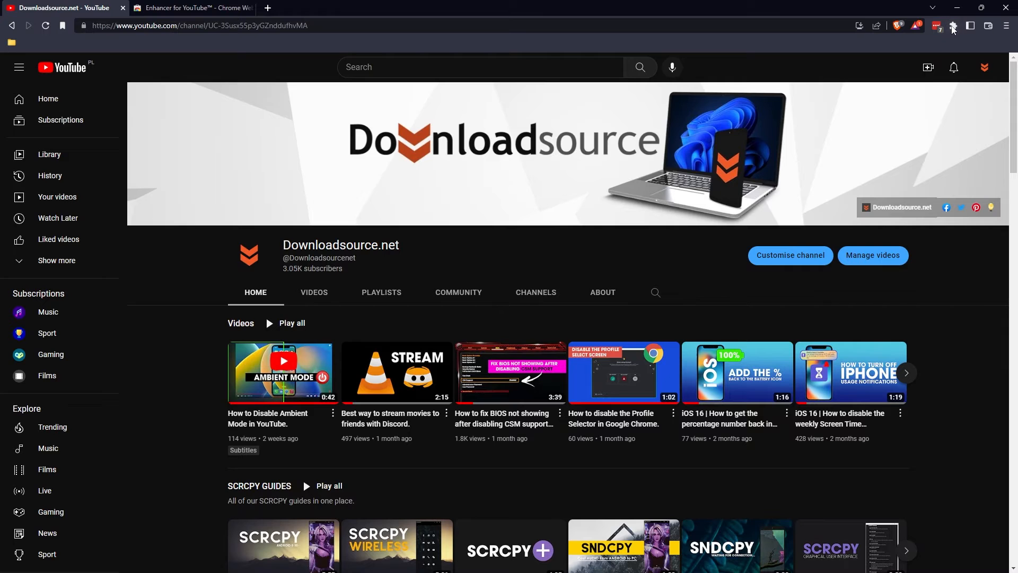
left_click(951, 26)
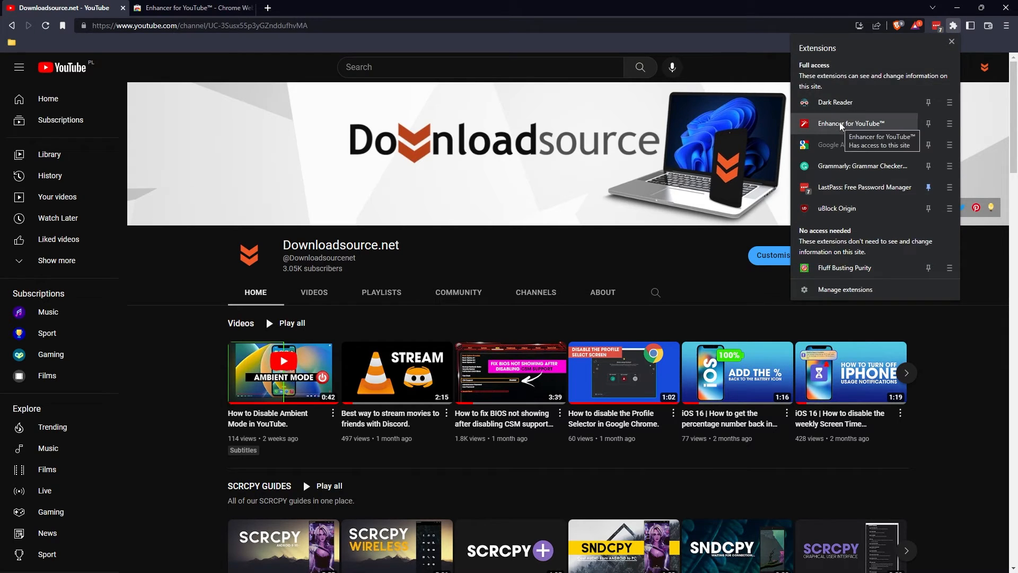
Bring Enhancer for YouTube's options to the Appearance section with Hide Shorts ticked
left_click(851, 124)
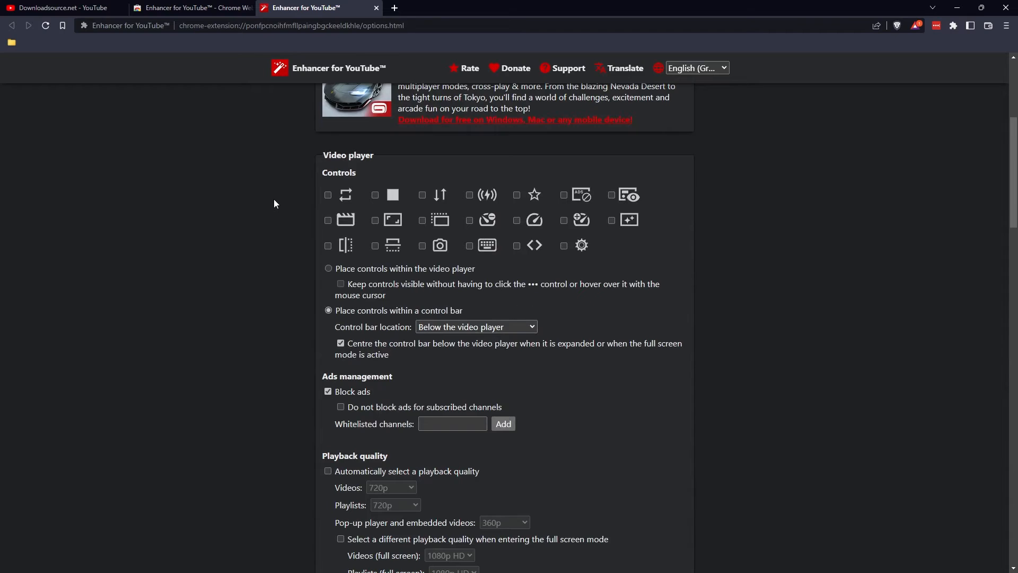
scroll("down", 3)
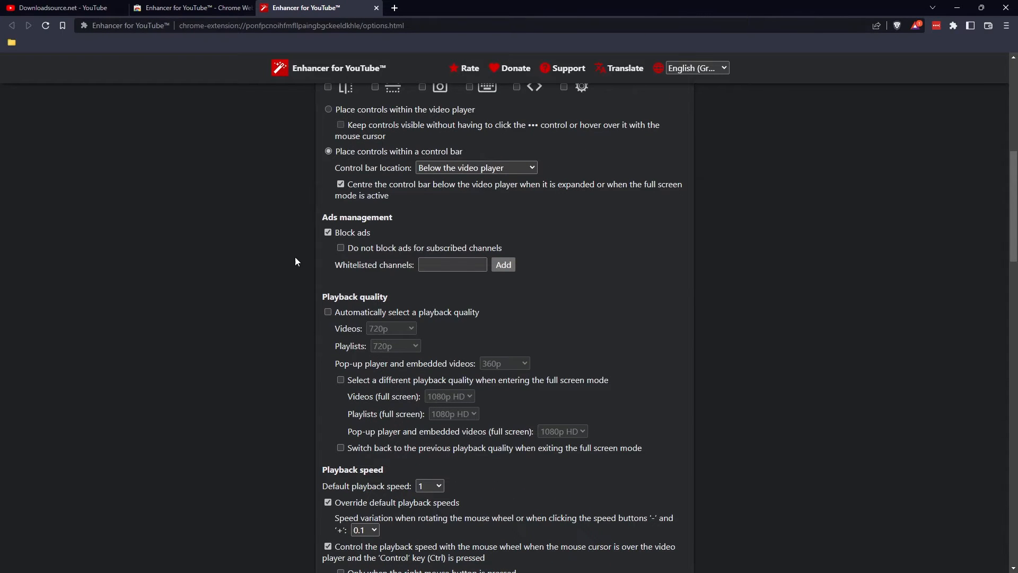
scroll("down", 3)
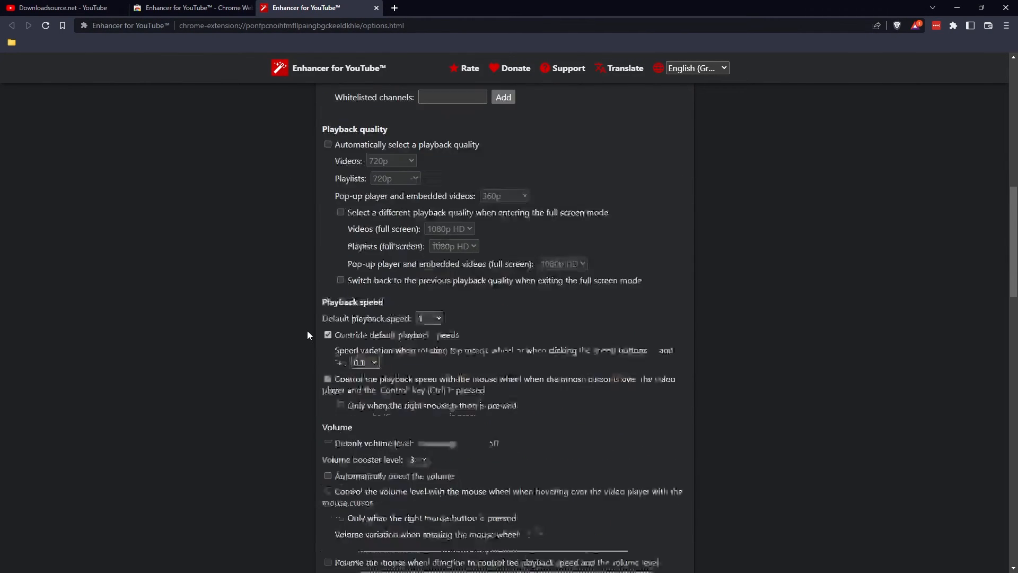
scroll("down", 3)
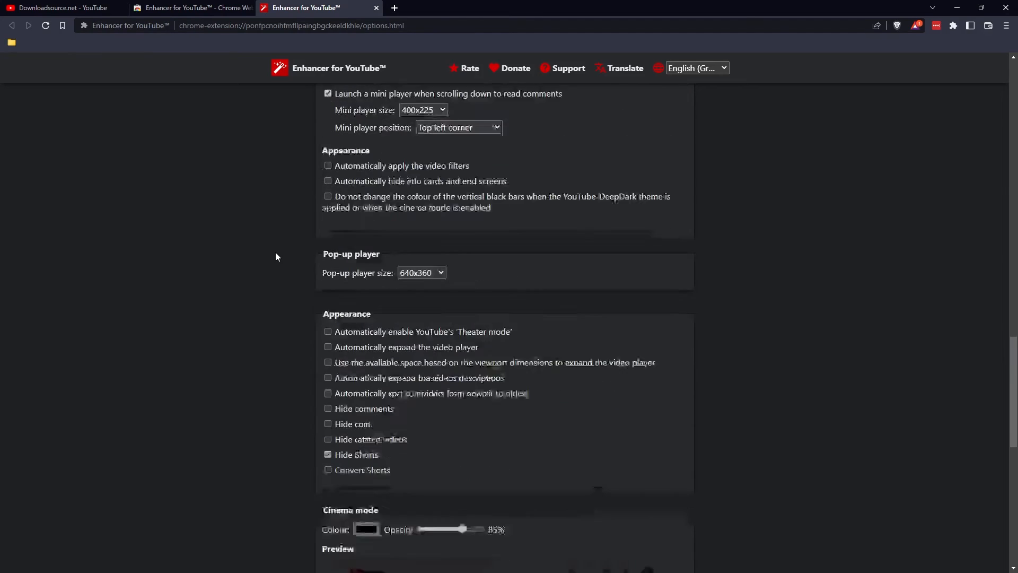
scroll("down", 3)
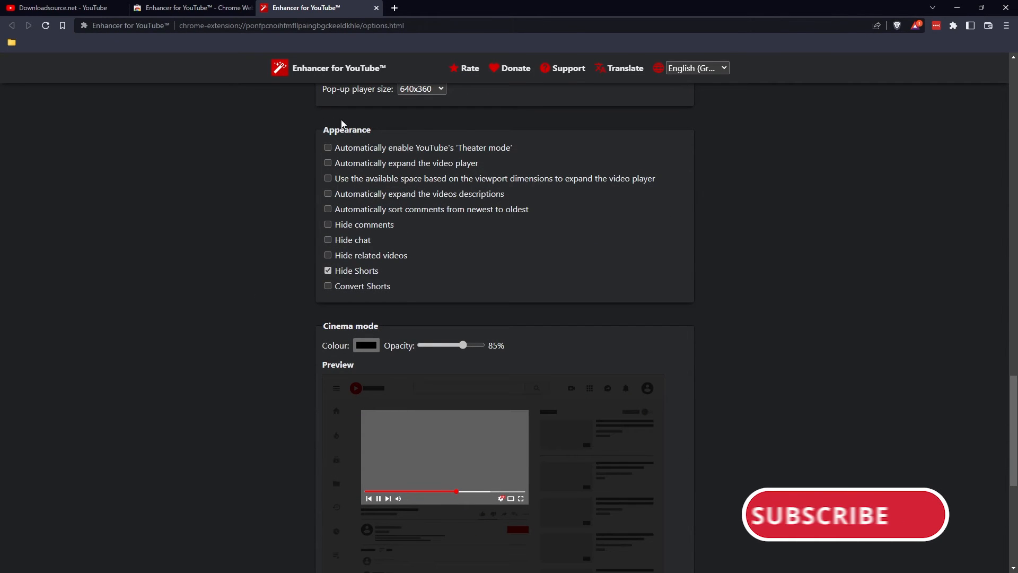